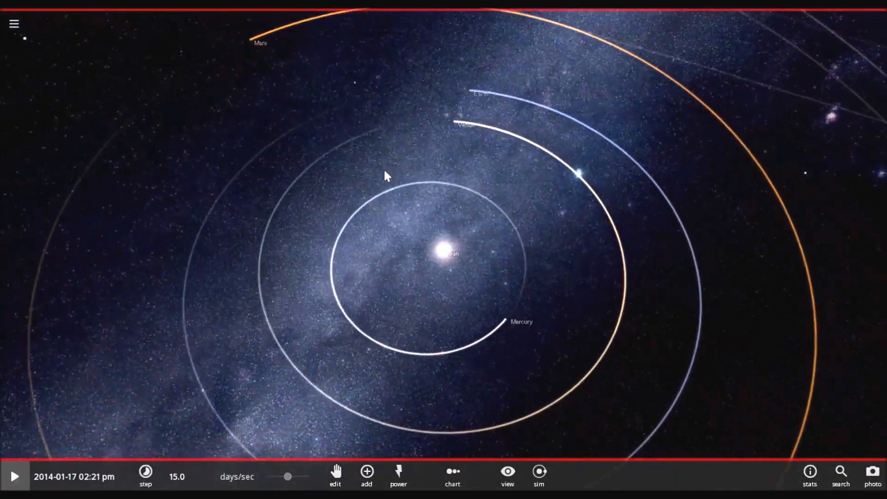
Scroll through the Sun's Basic properties tab.
scroll("down", 3)
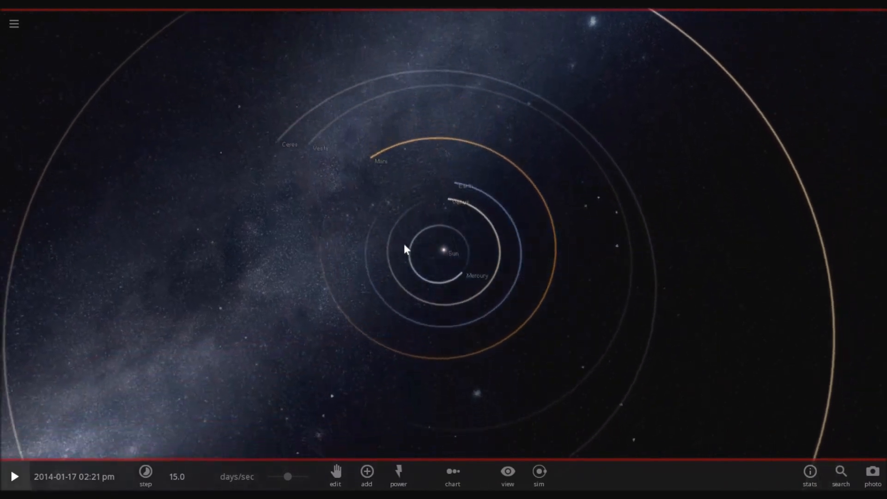
scroll("up", 3)
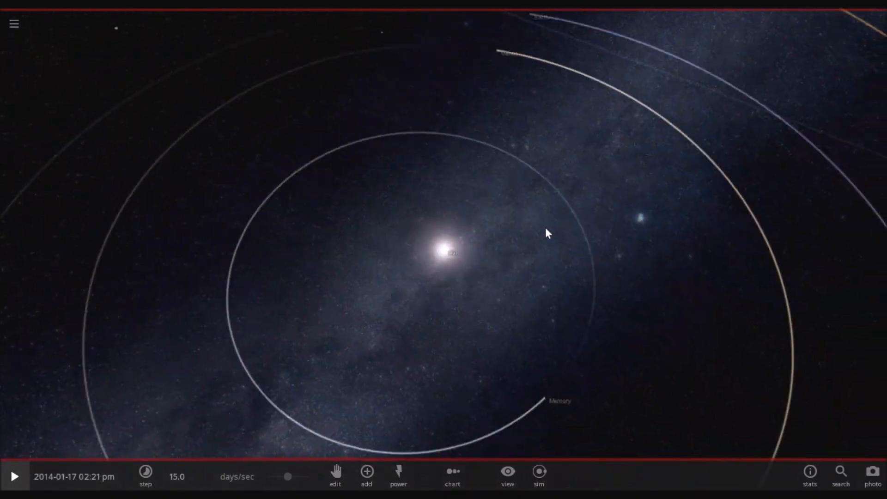
scroll("down", 3)
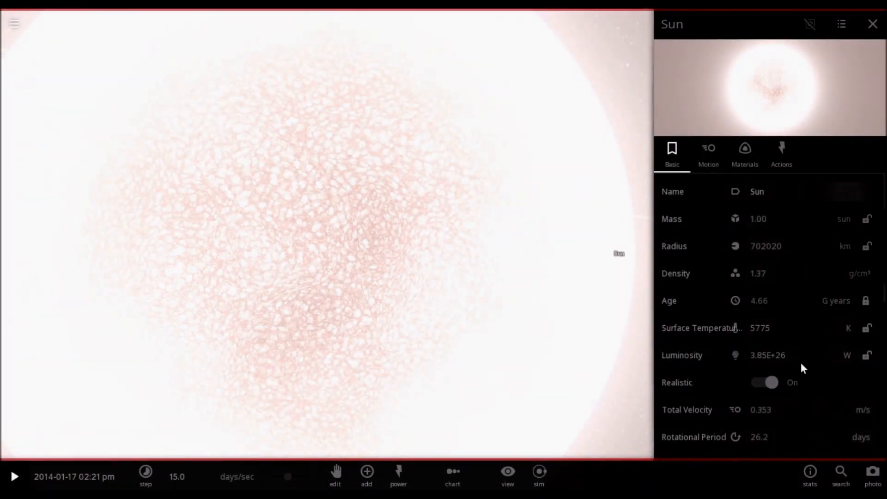
scroll("down", 3)
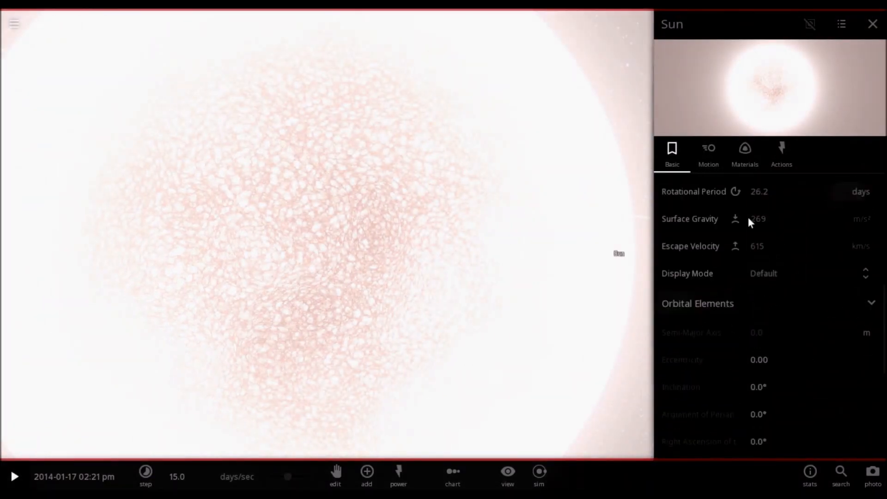
Review the Sun's composition on the Materials tab, down to its Magnetic Fields section.
left_click(745, 153)
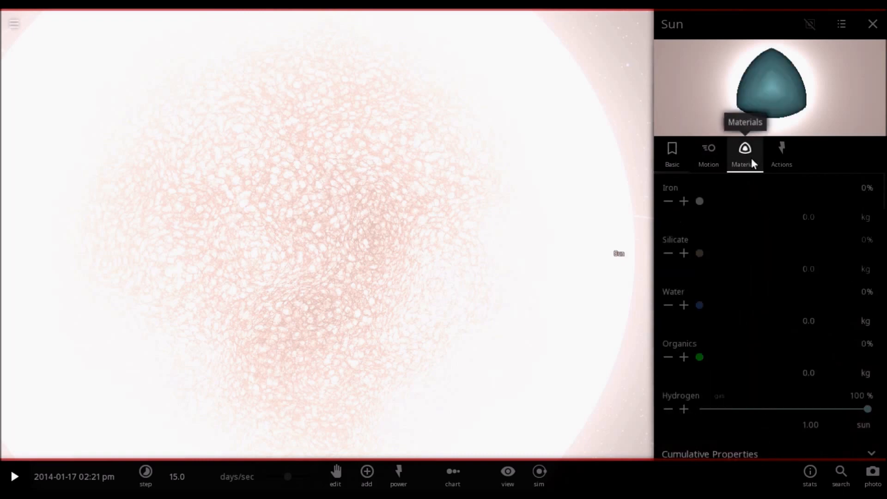
scroll("down", 3)
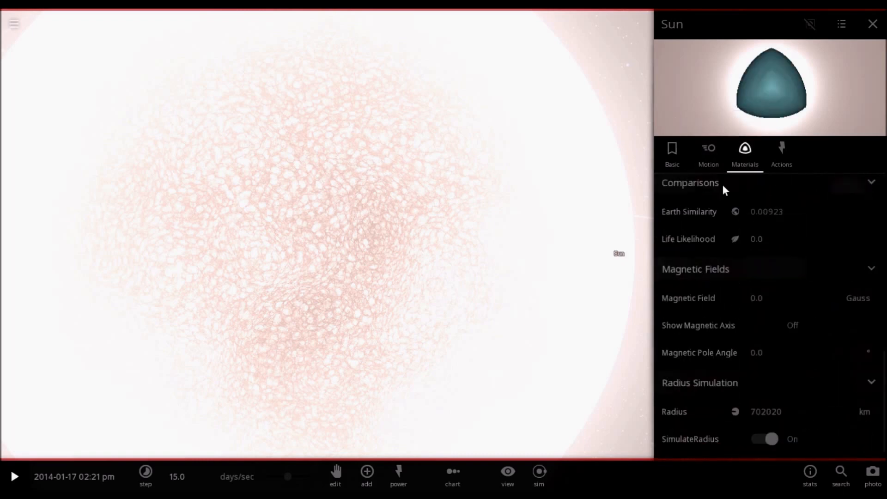
left_click(708, 153)
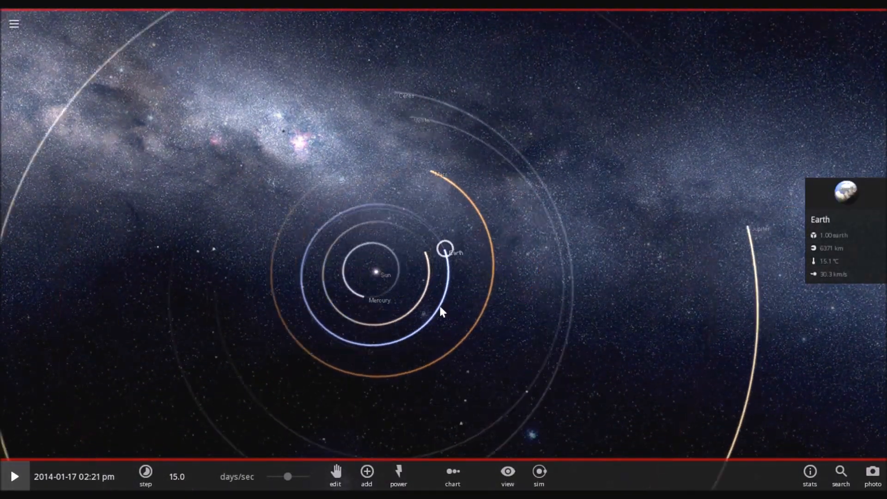
Focus the view on Earth and zoom in for a close look.
double_click(443, 250)
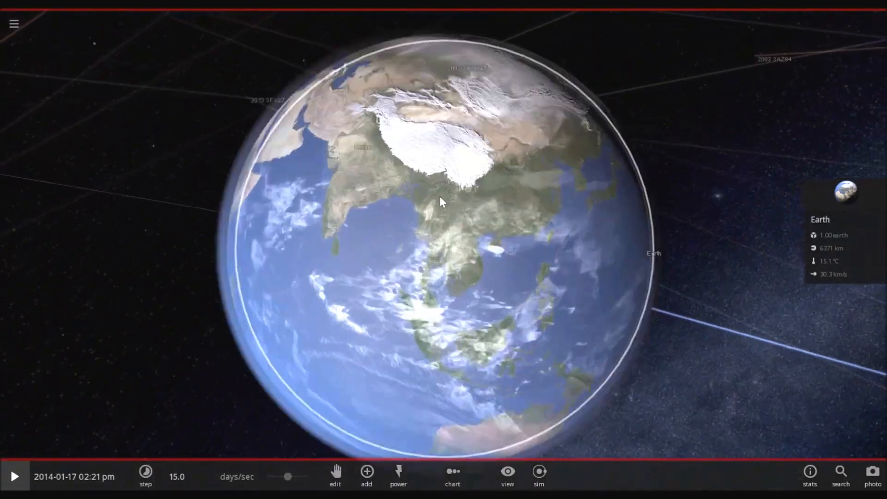
scroll("down", 3)
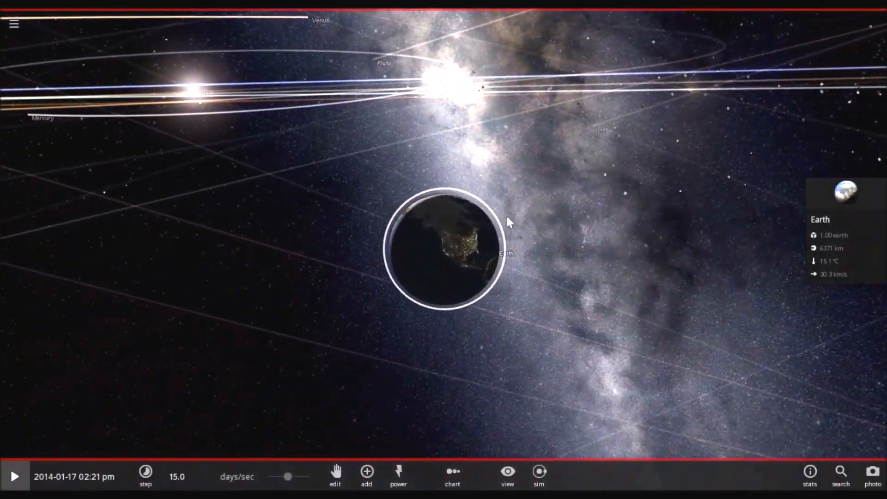
scroll("down", 3)
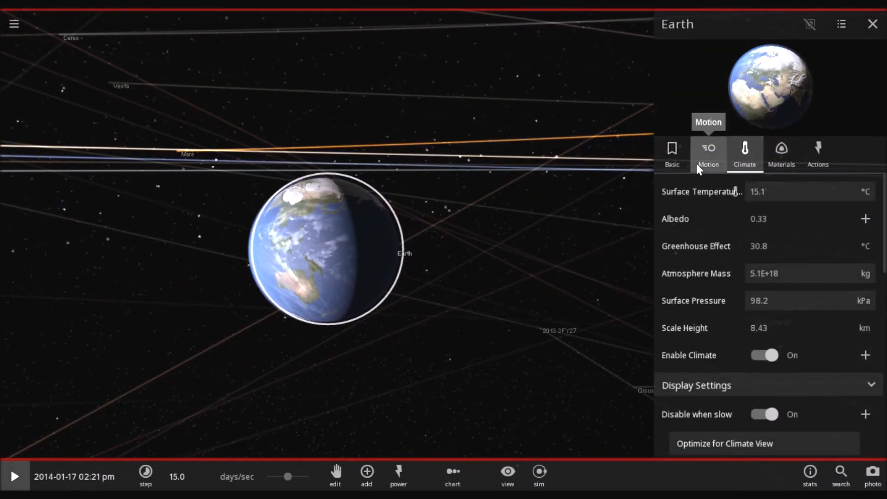
Turn on Show Magnetosphere under Earth's Materials tab Magnetic Fields section.
left_click(781, 153)
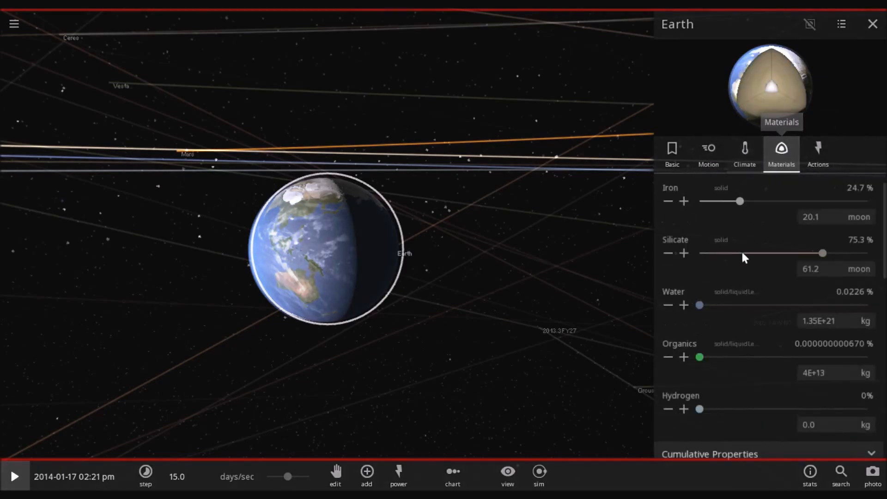
scroll("down", 3)
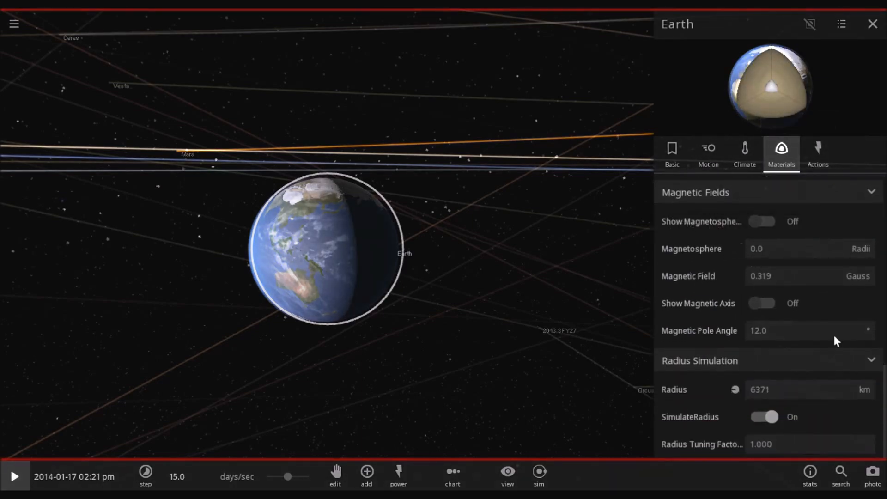
left_click(762, 222)
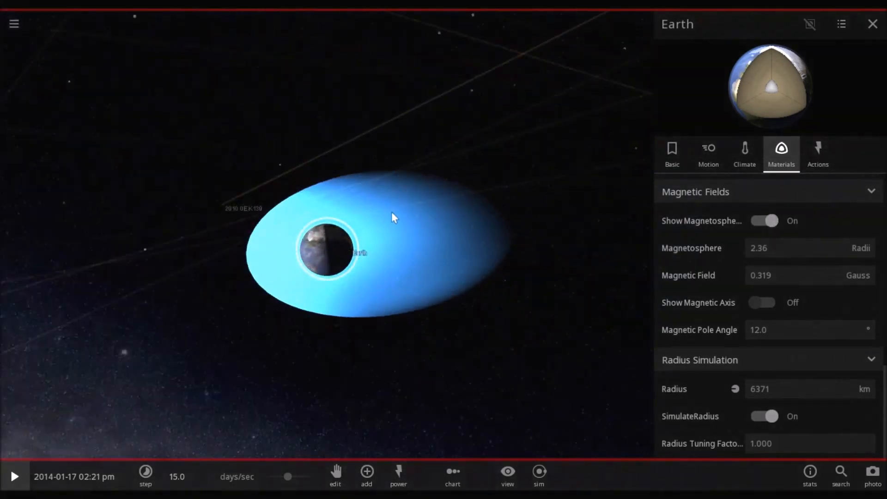
left_click_drag(393, 218, 458, 264)
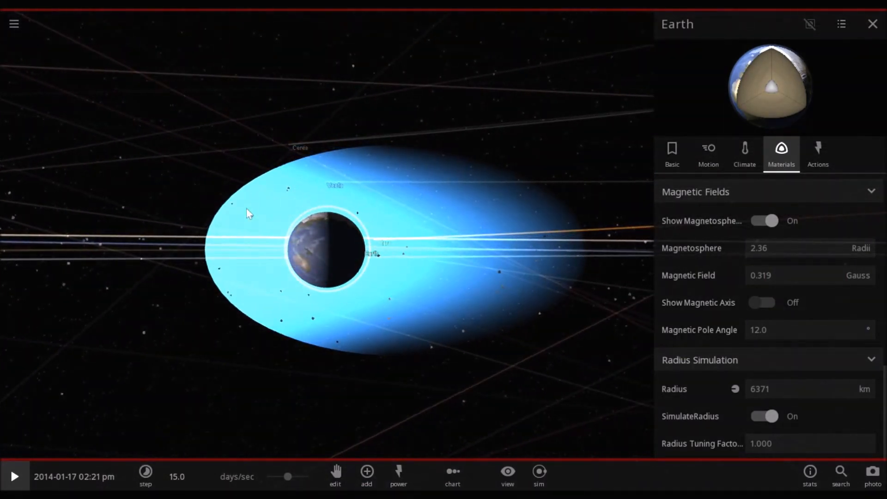
mouse_move(224, 365)
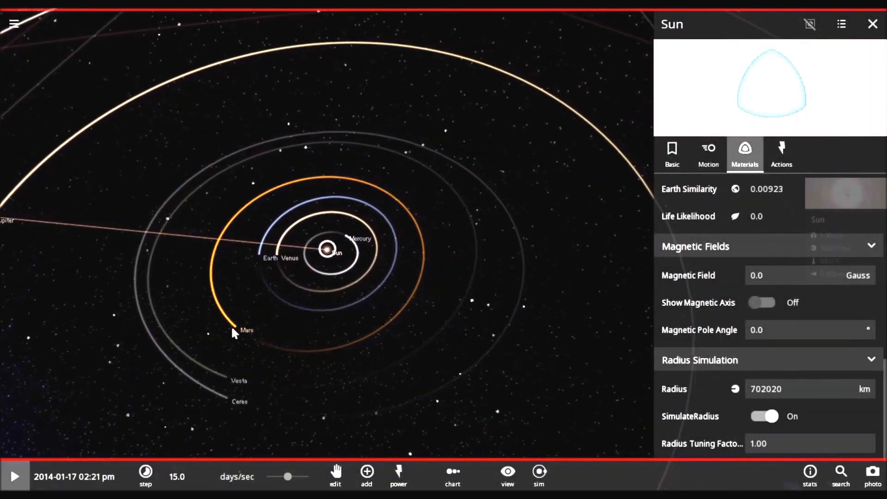
Select Mars by its orbit label, focus on it, and zoom in and back out.
left_click(235, 331)
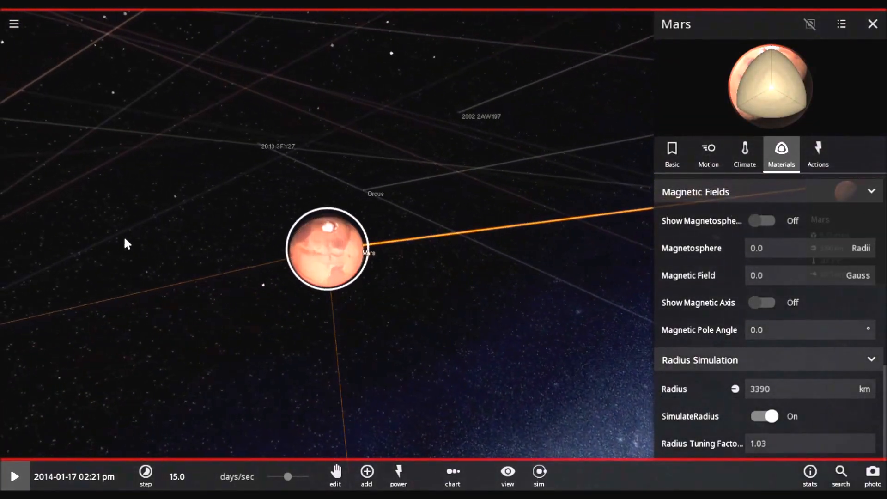
scroll("up", 3)
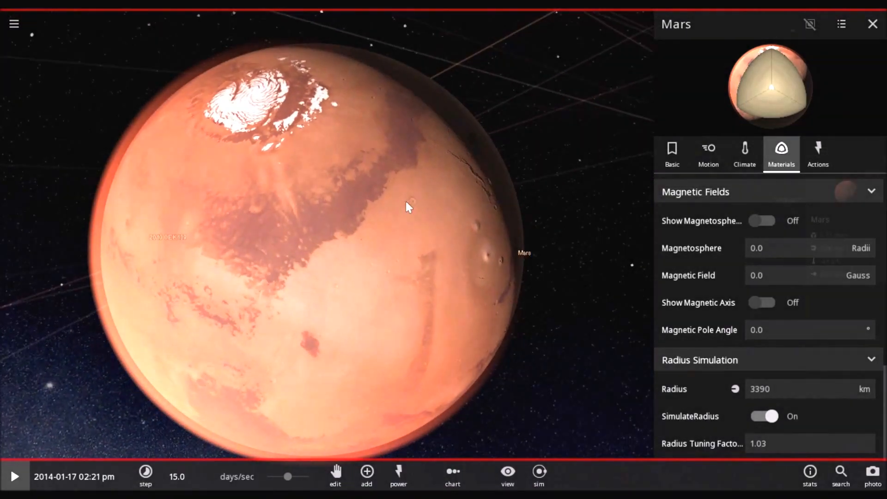
scroll("down", 3)
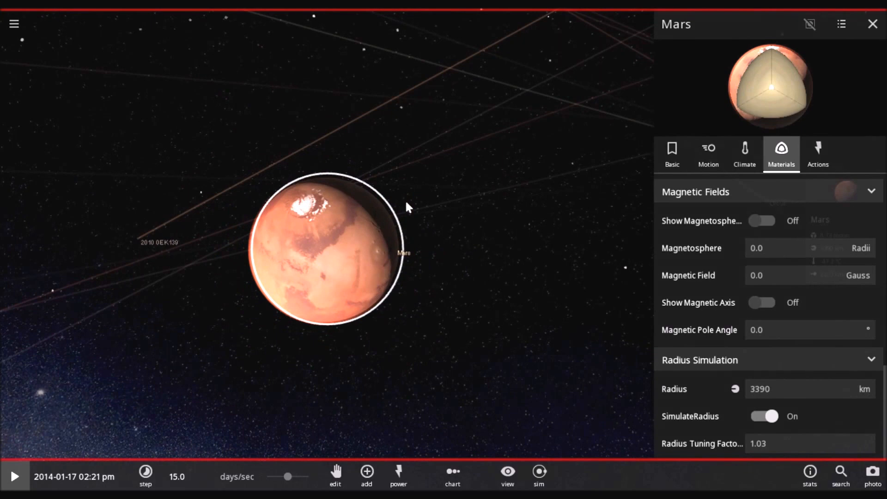